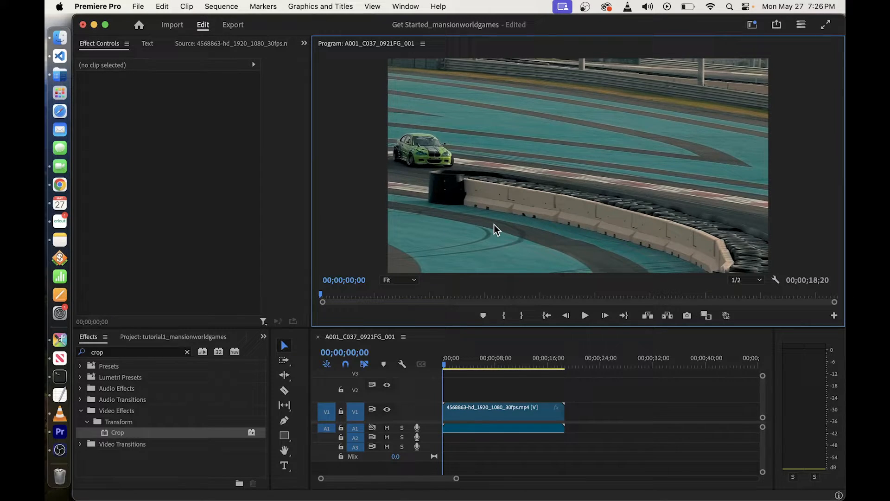
mouse_move(212, 236)
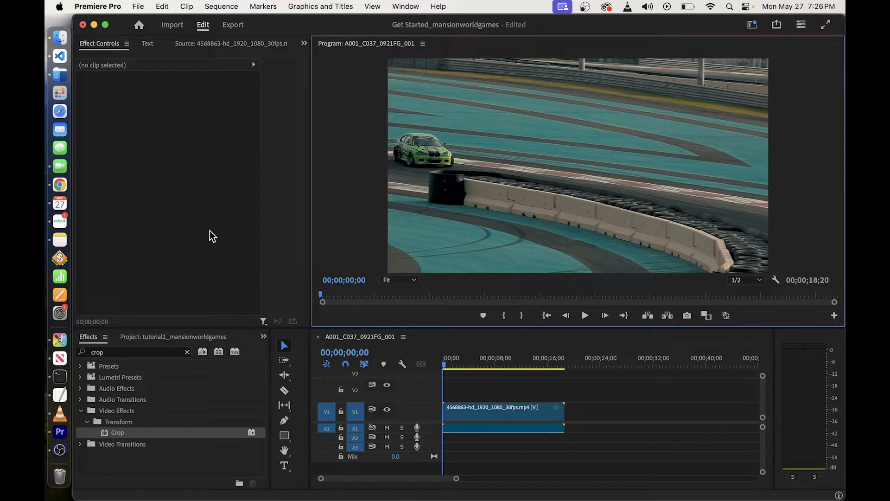
mouse_move(216, 196)
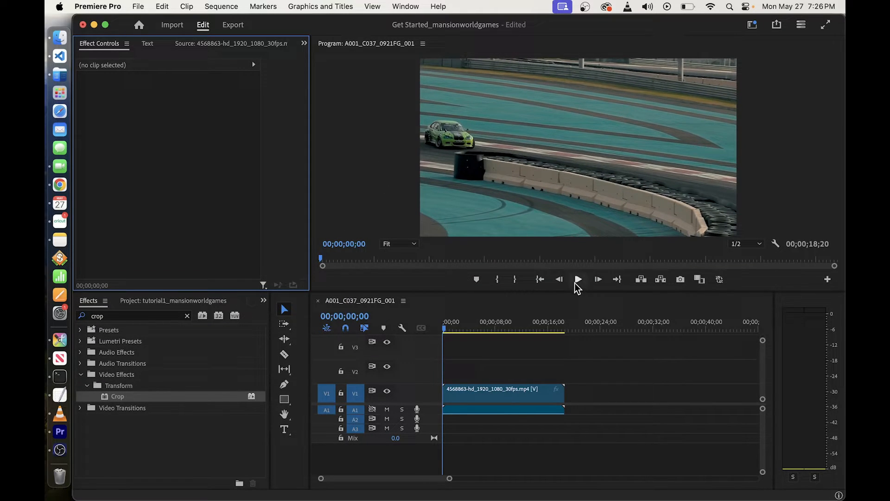
Add the title 'How to add text in adobe premiere...' over the racing clip with the Type tool
left_click(578, 279)
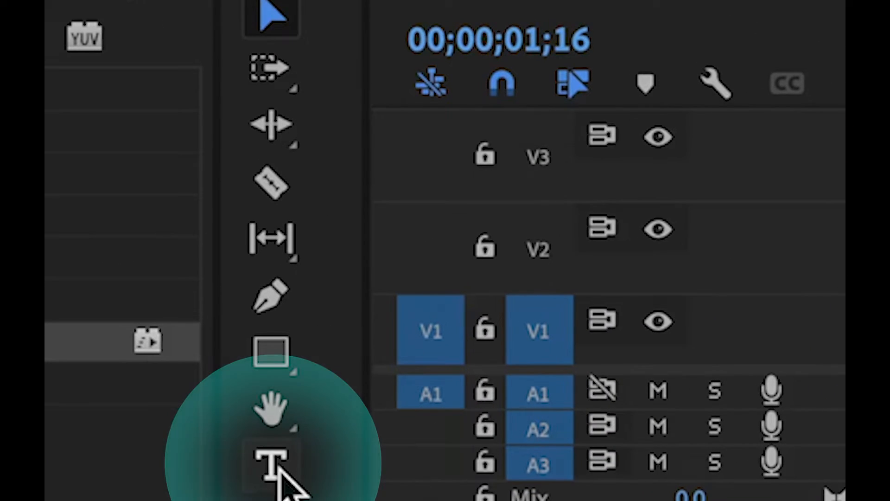
left_click(272, 460)
type("How to")
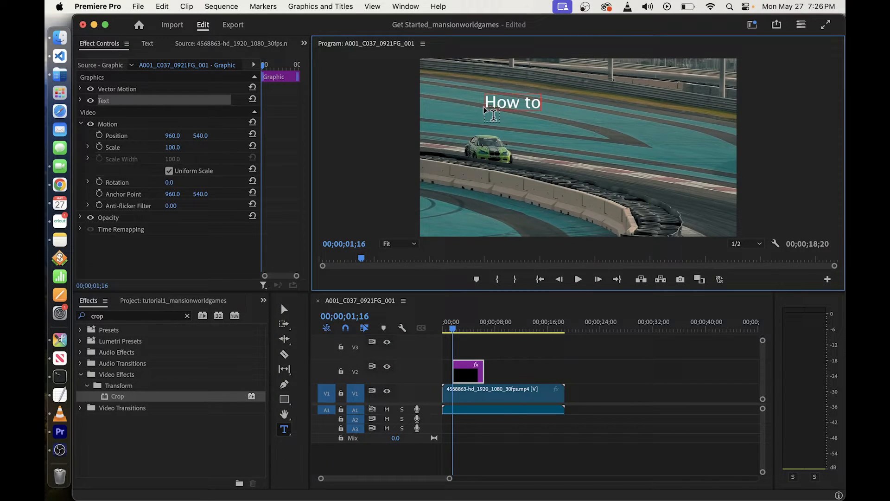
type("add text")
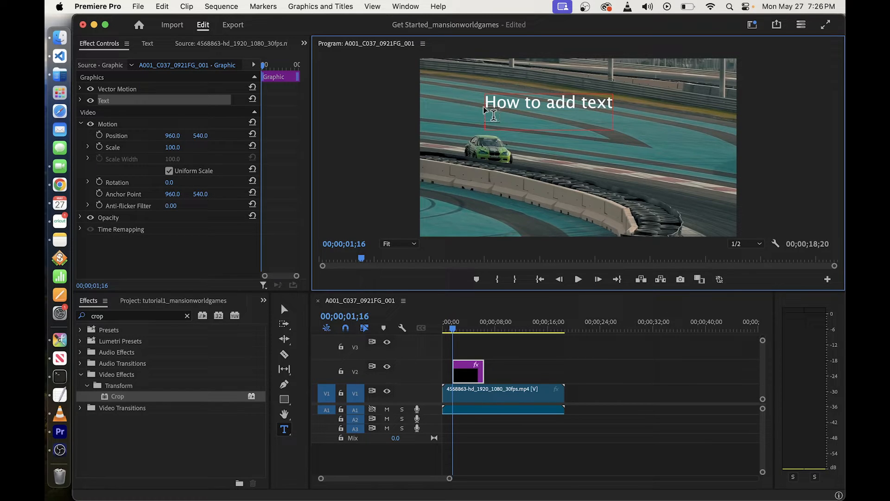
type("in adobe prem")
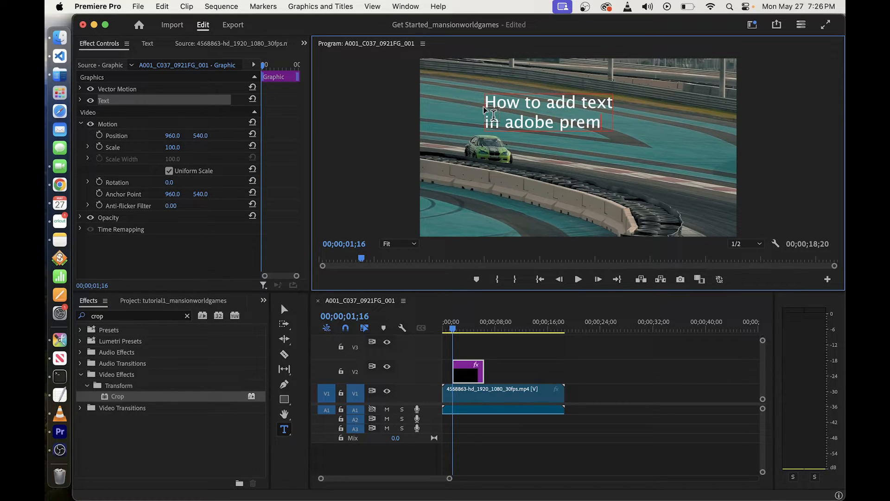
type("iere...")
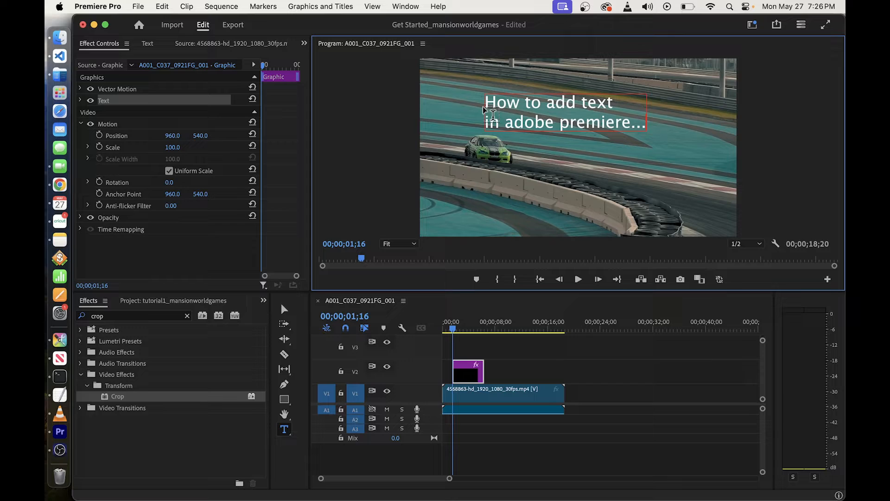
mouse_move(283, 309)
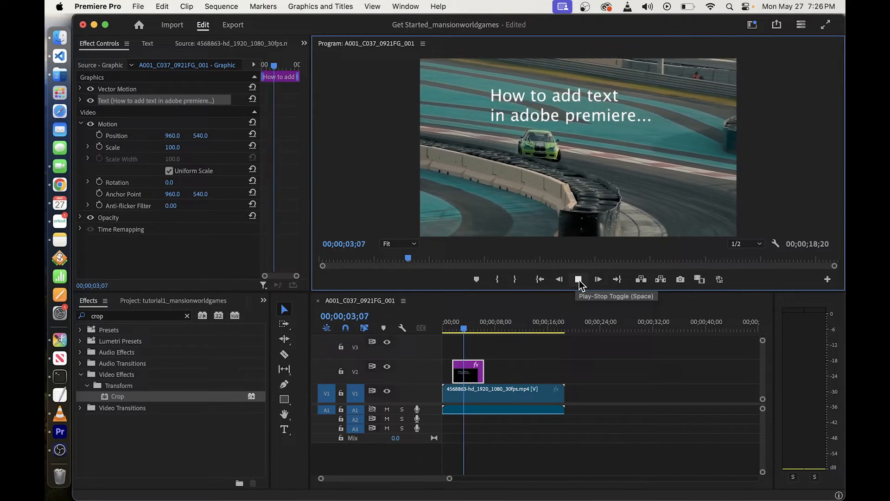
Select the title graphic and set a first Rotation keyframe at 0.0° near the clip start
left_click(578, 280)
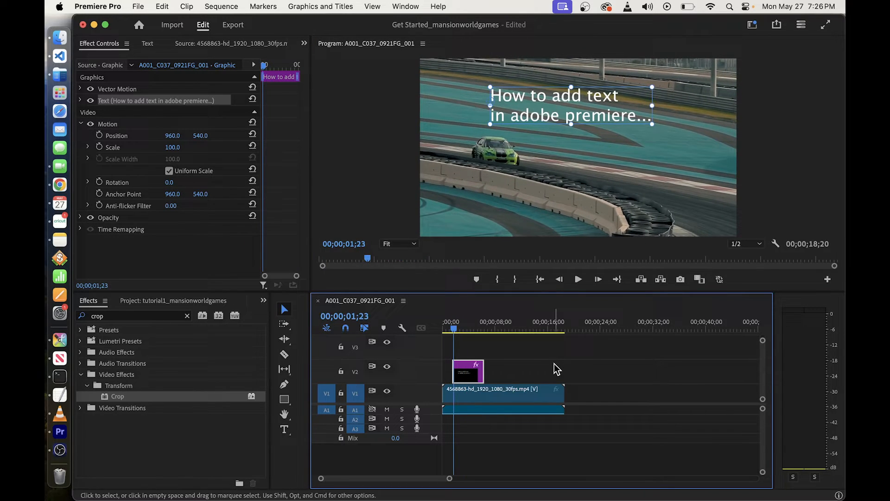
left_click(468, 372)
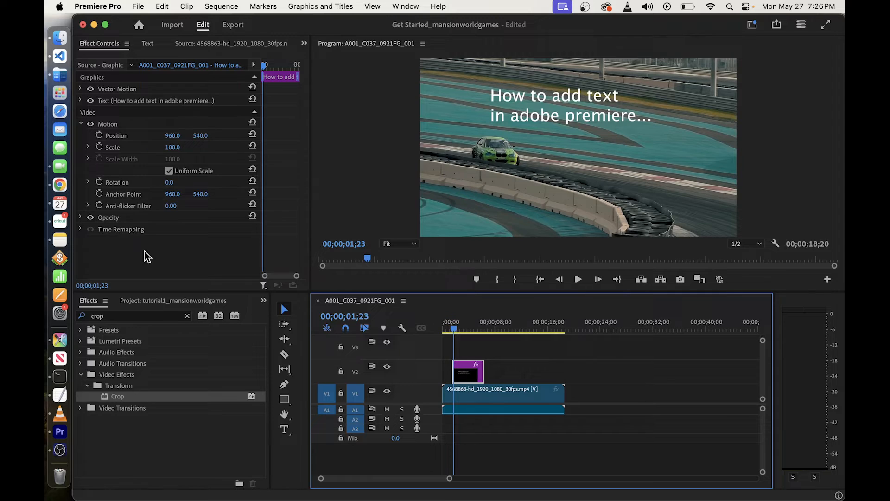
key("shift+5")
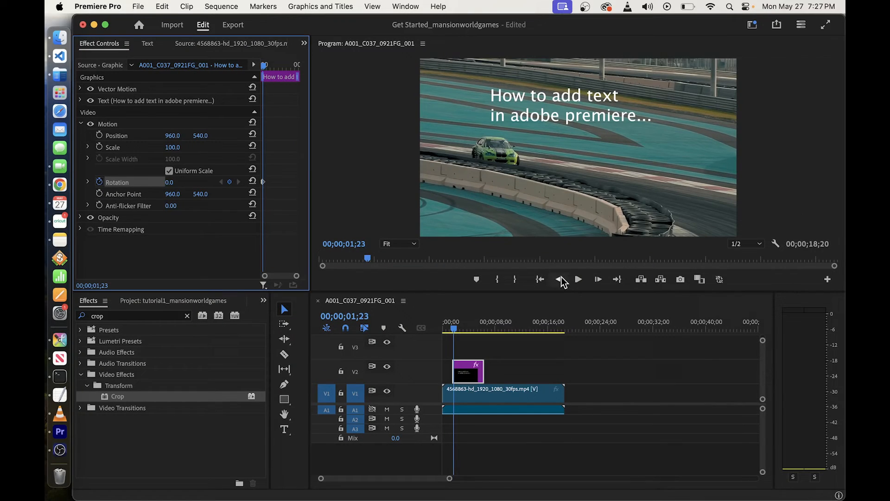
Add a second Rotation keyframe at 1x0.0°, preview the spin and stretch the graphic to the clip's length
left_click(578, 279)
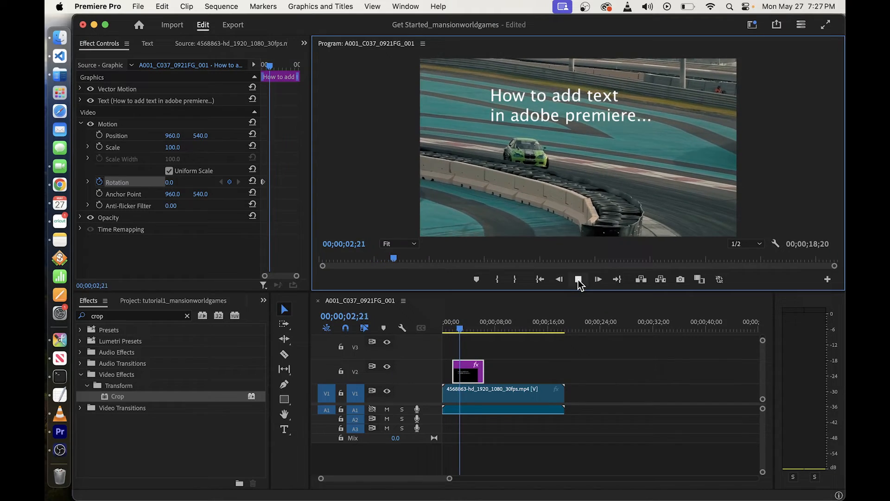
left_click(597, 279)
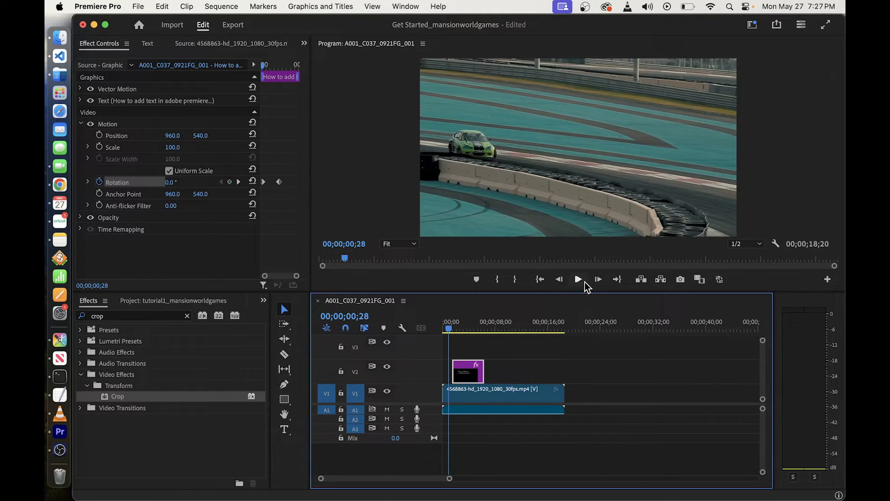
left_click(578, 279)
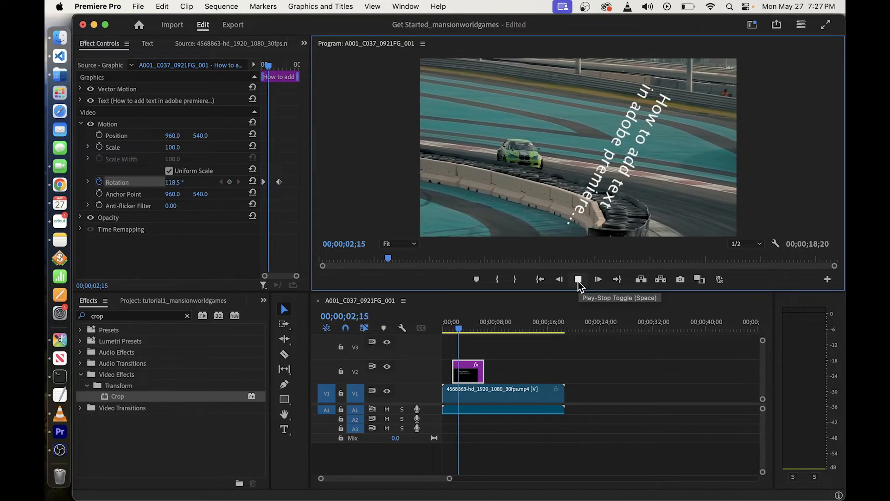
left_click(597, 279)
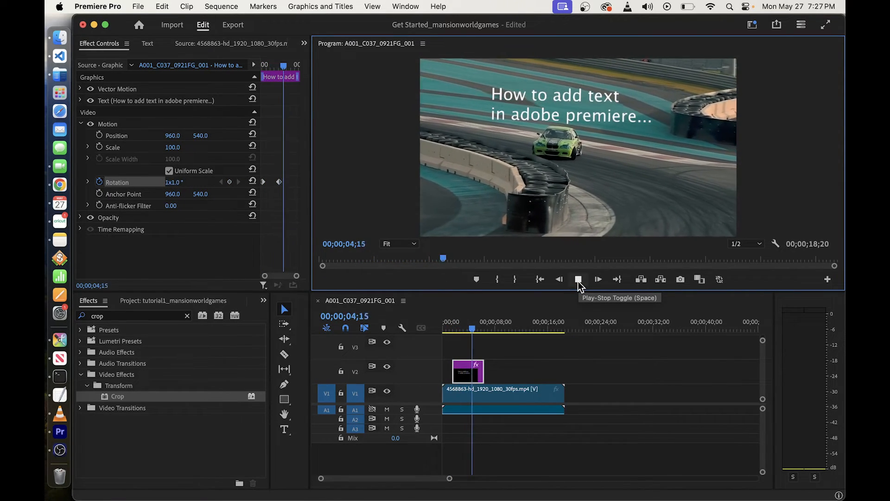
left_click(578, 279)
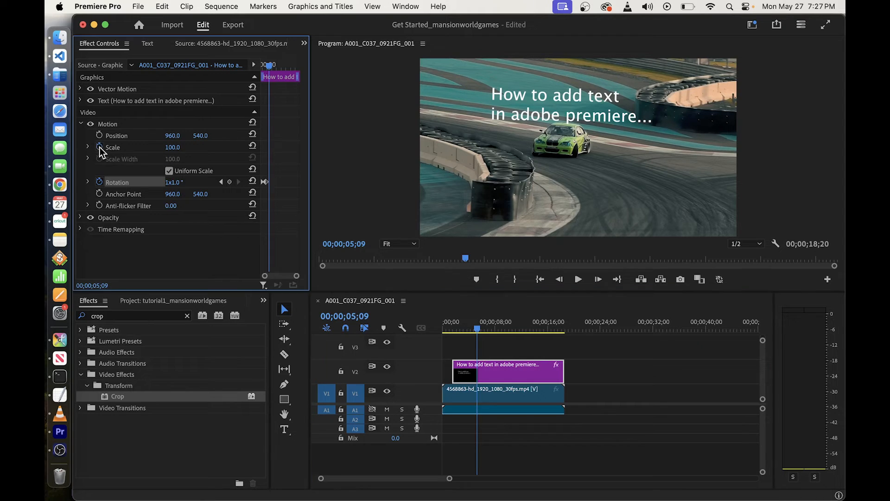
mouse_move(578, 282)
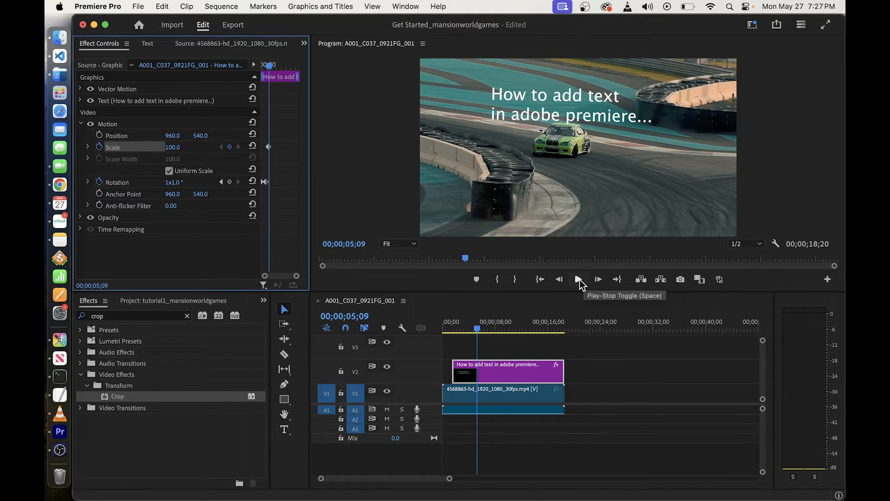
Keyframe Scale, move to about 8 seconds and raise the title's scale to 141
left_click(579, 279)
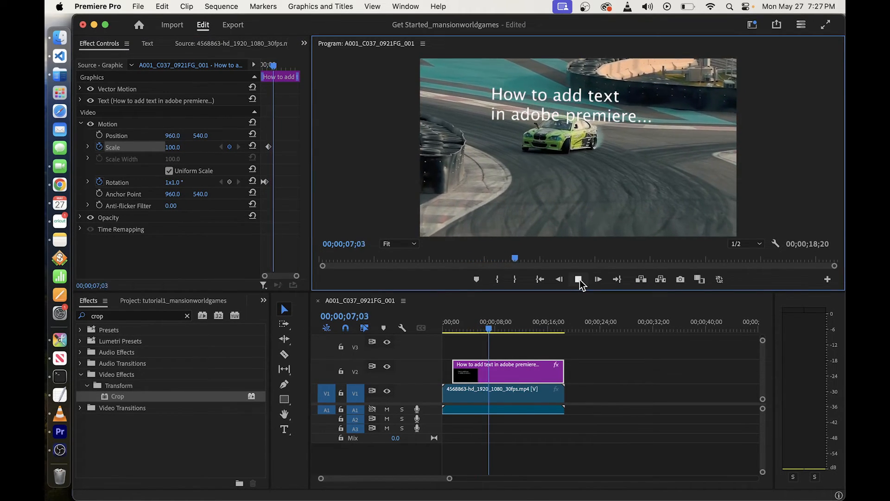
left_click(579, 279)
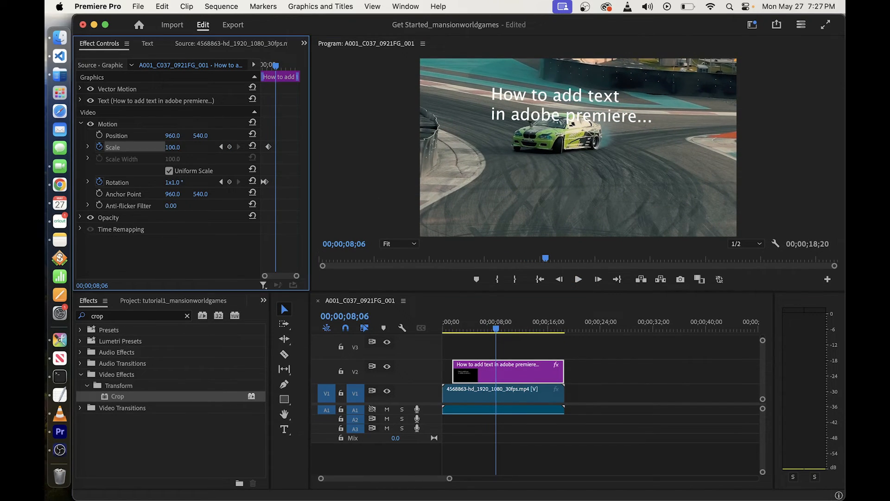
left_click_drag(176, 147, 187, 147)
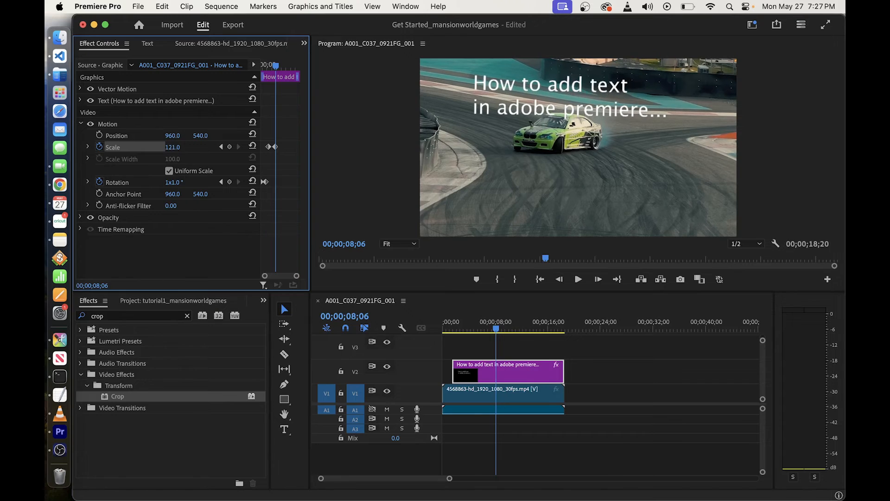
left_click_drag(173, 147, 182, 147)
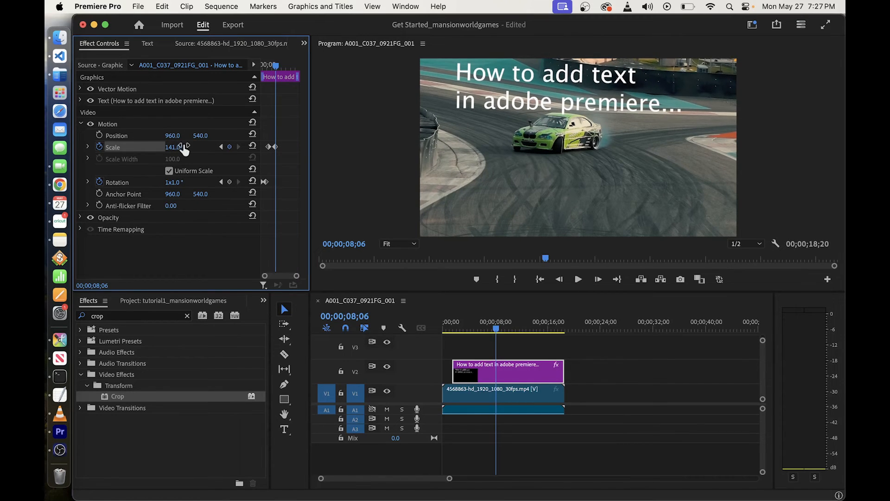
Preview the spin-and-grow animation, then return to the screen recorder
left_click(577, 279)
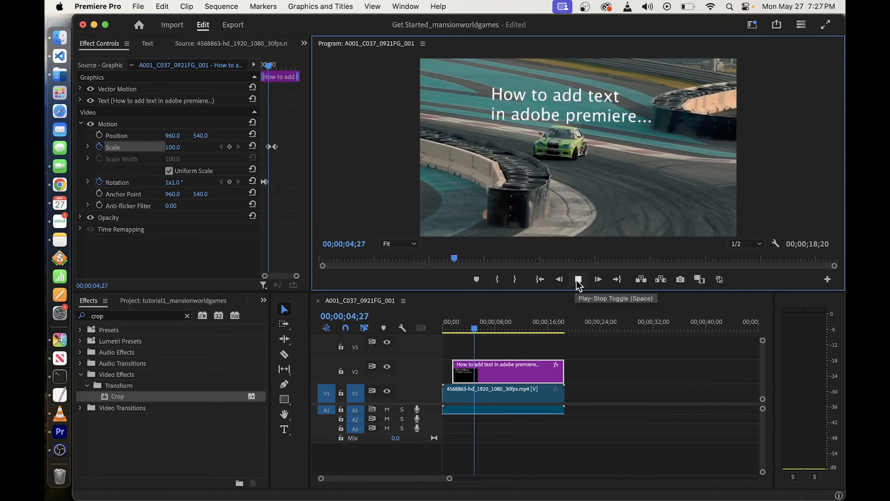
left_click(578, 280)
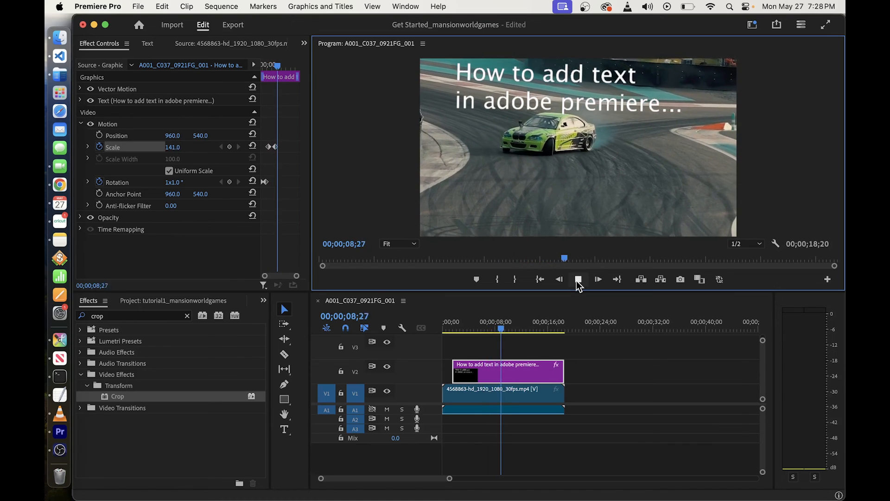
left_click(578, 280)
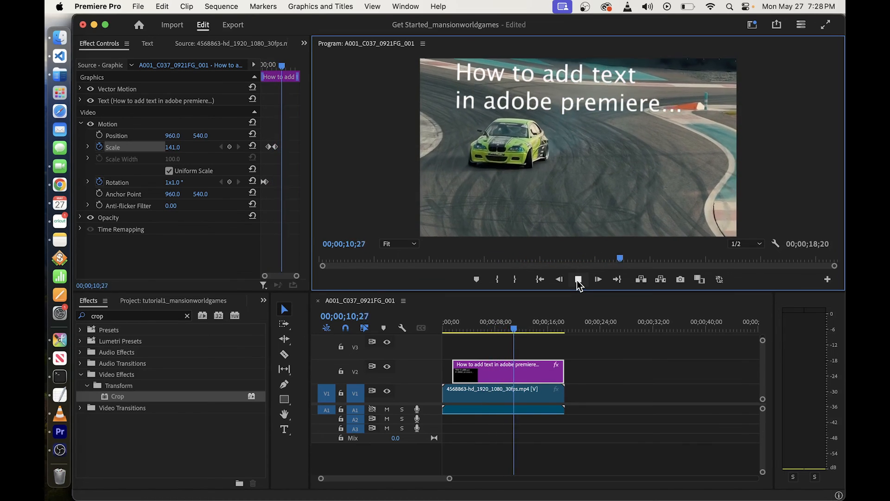
left_click(578, 279)
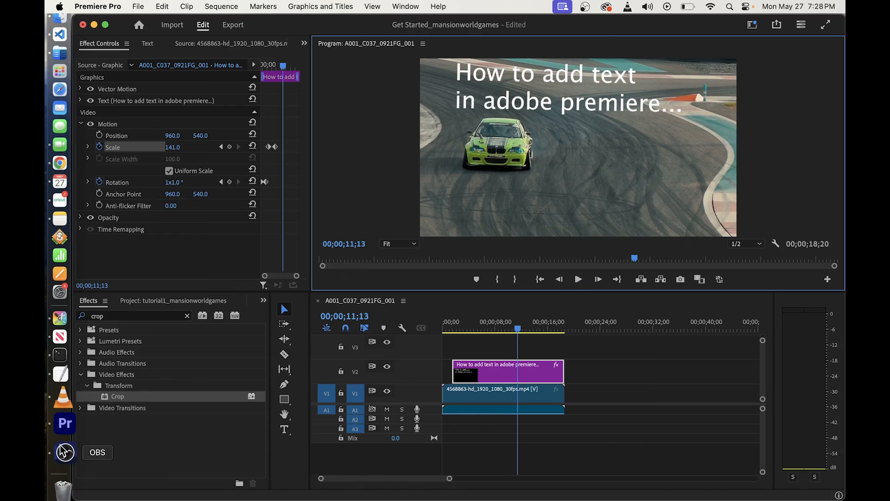
left_click(65, 452)
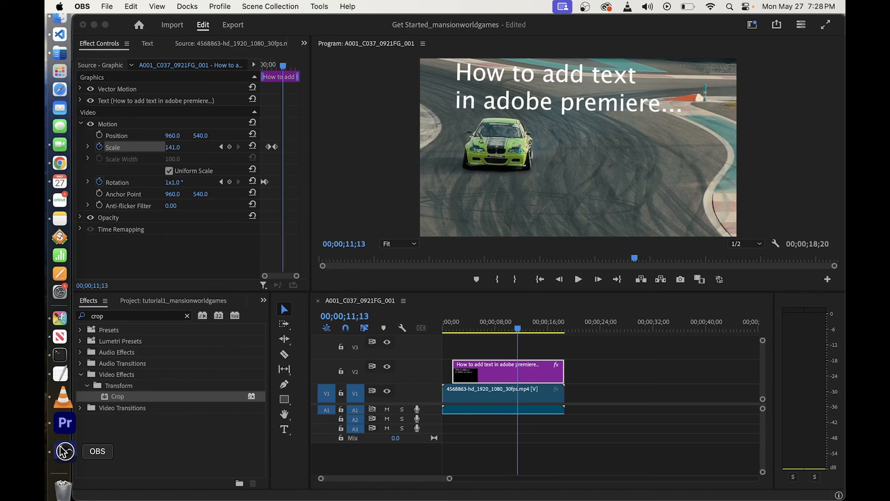